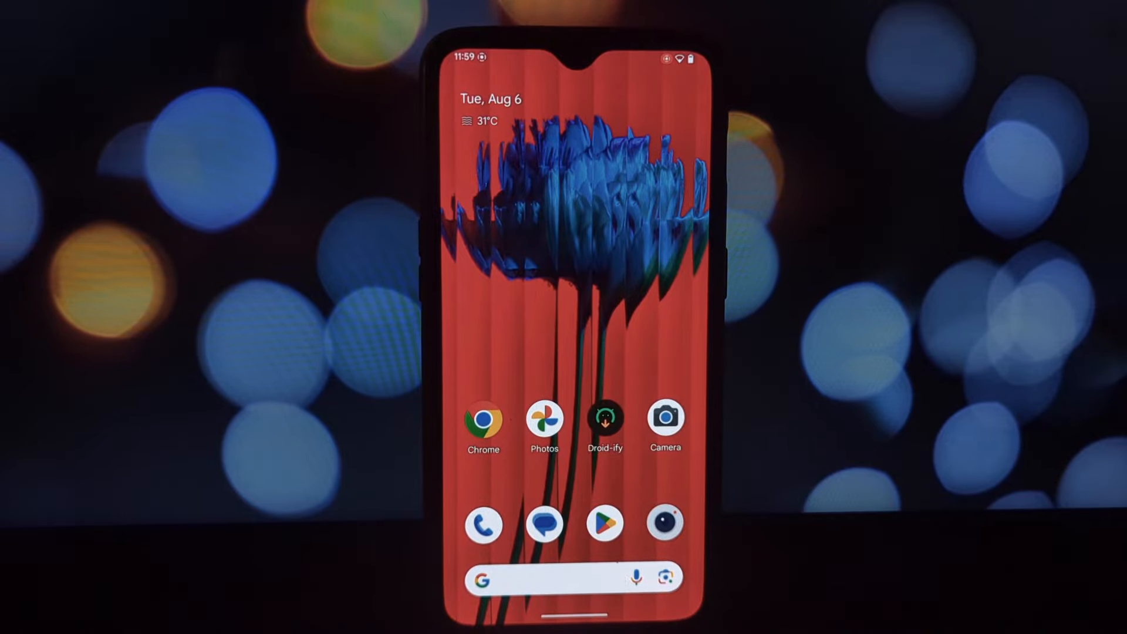
Step: Launch Chrome and return to the Dev4Mod/WaEnhancer GitHub repository page
{"action": "left_click", "coordinate": [484, 419]}
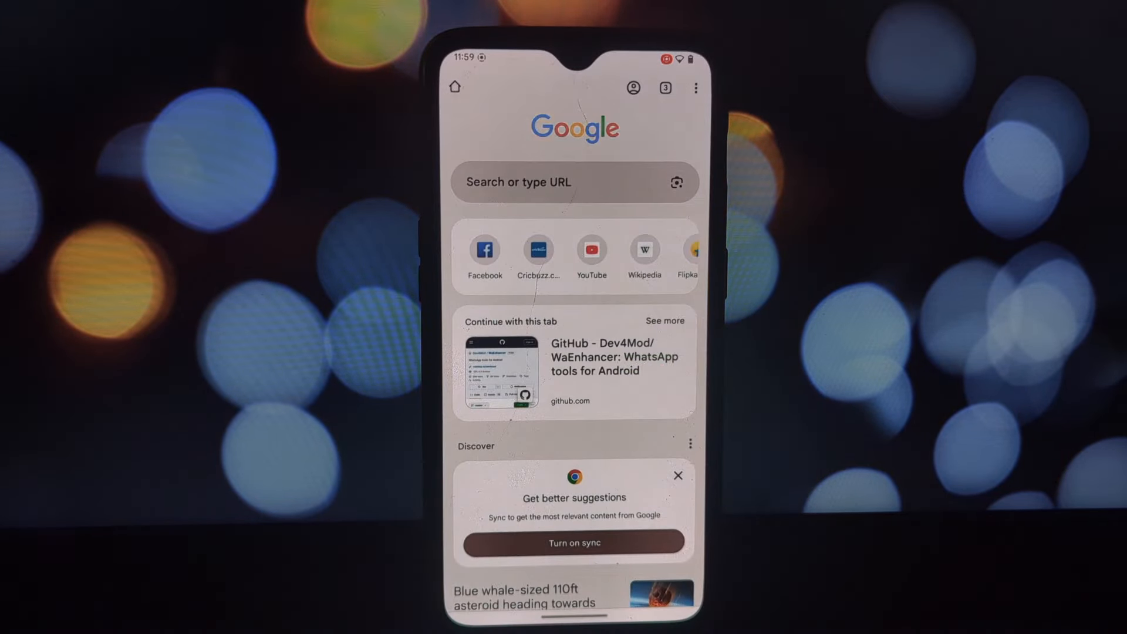
{"action": "scroll", "scroll_direction": "down", "scroll_amount": 3}
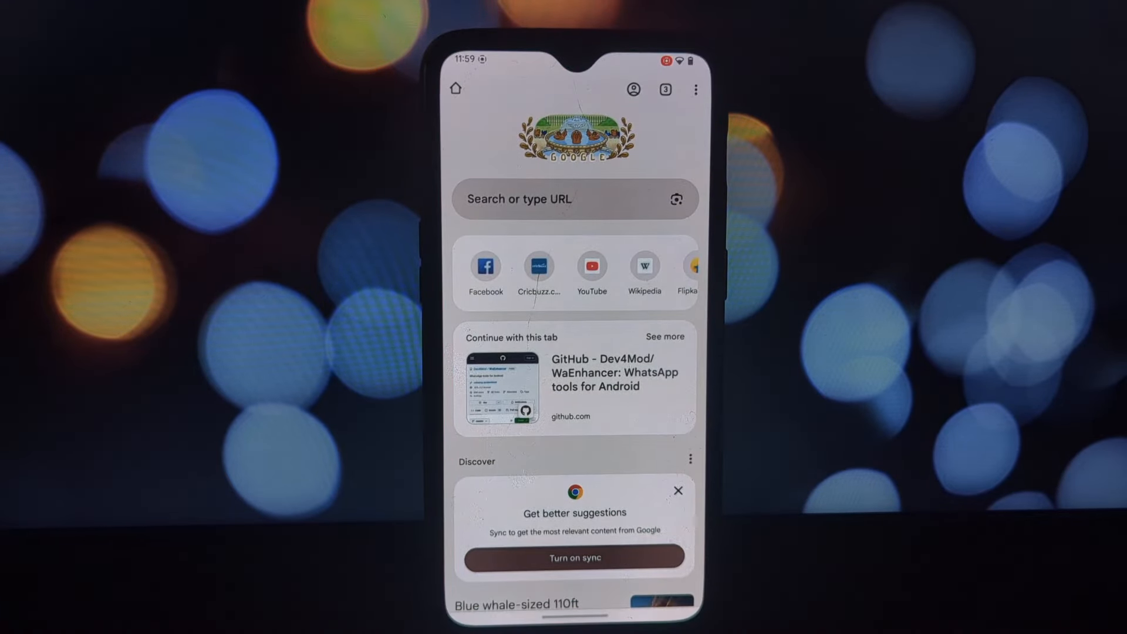
{"action": "left_click", "coordinate": [501, 388]}
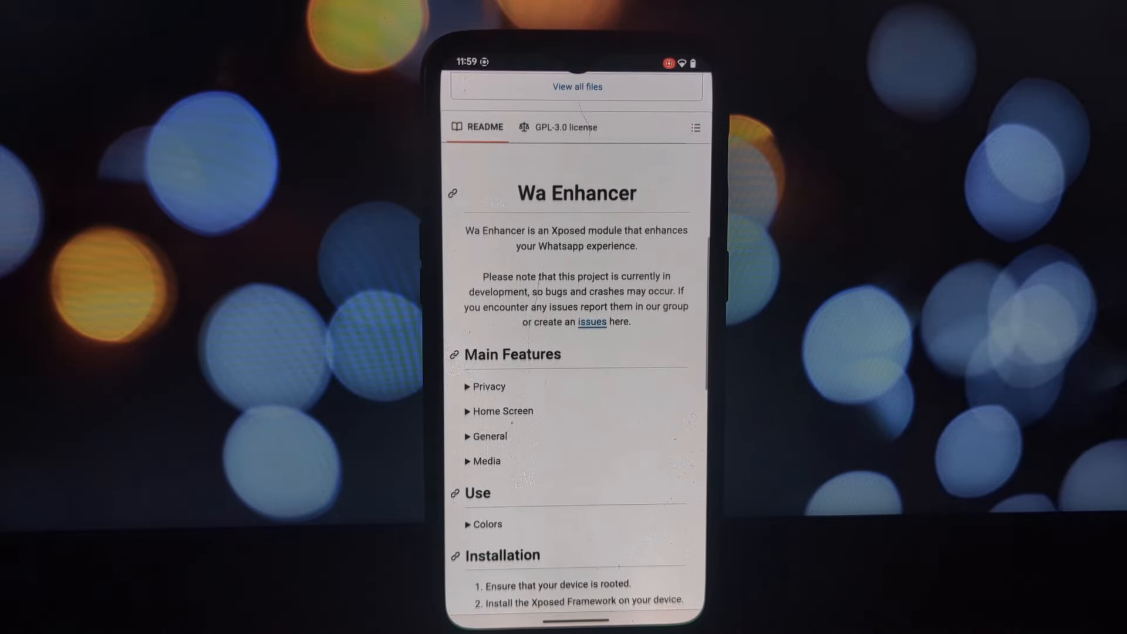
{"action": "scroll", "scroll_direction": "down", "scroll_amount": 3}
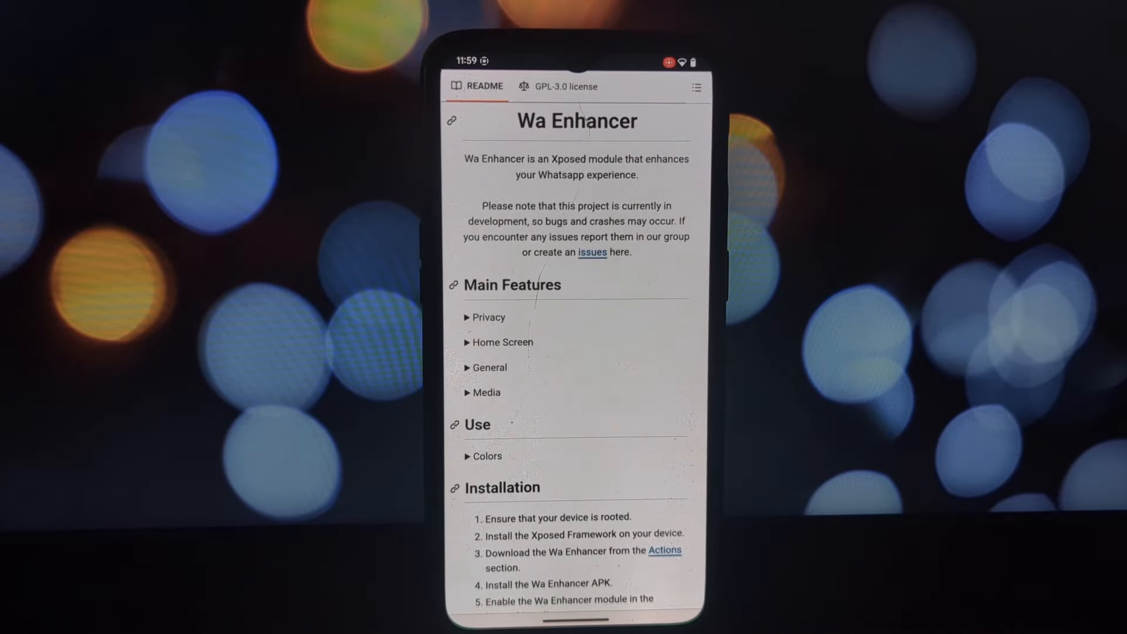
{"action": "scroll", "scroll_direction": "down", "scroll_amount": 3}
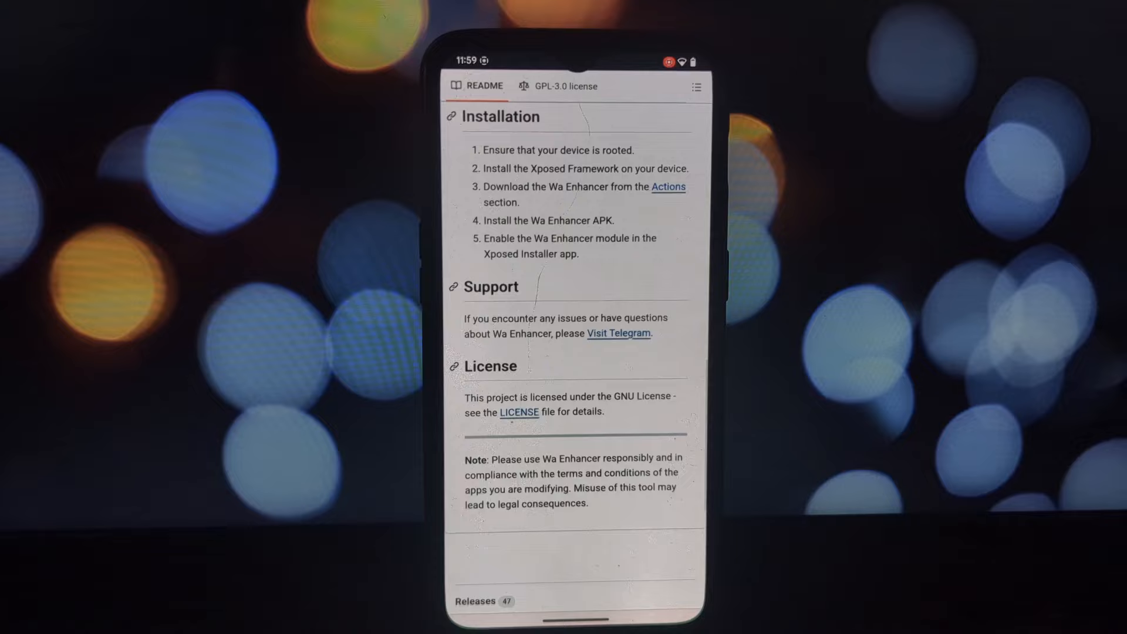
{"action": "scroll", "scroll_direction": "down", "scroll_amount": 3}
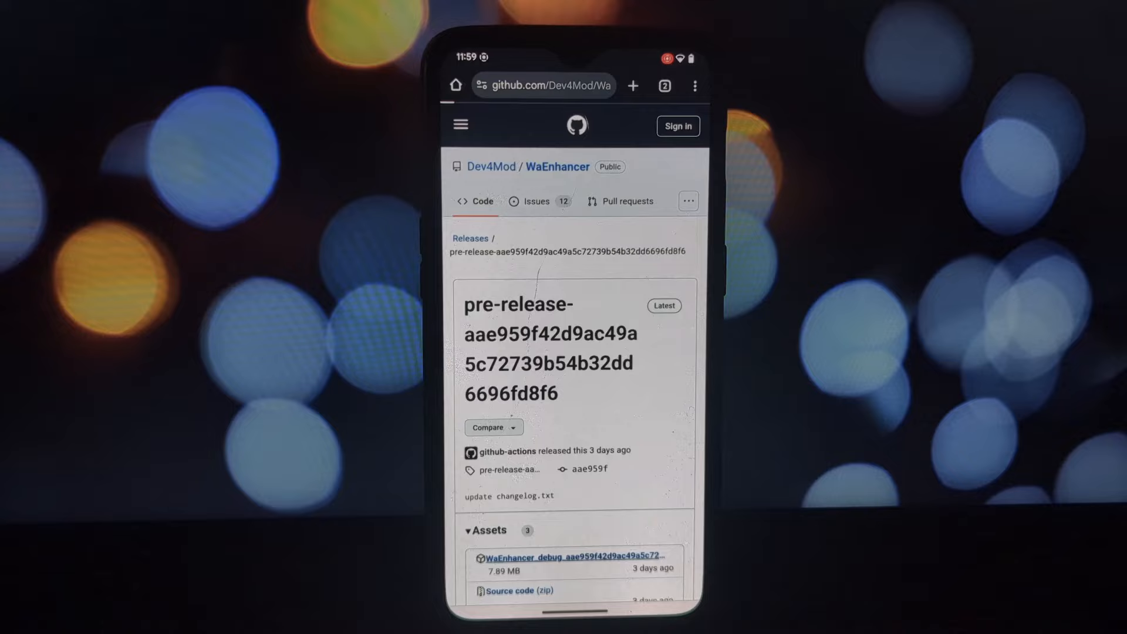
Step: Download the WaEnhancer_debug APK from the pre-release assets and install it
{"action": "left_click", "coordinate": [557, 556]}
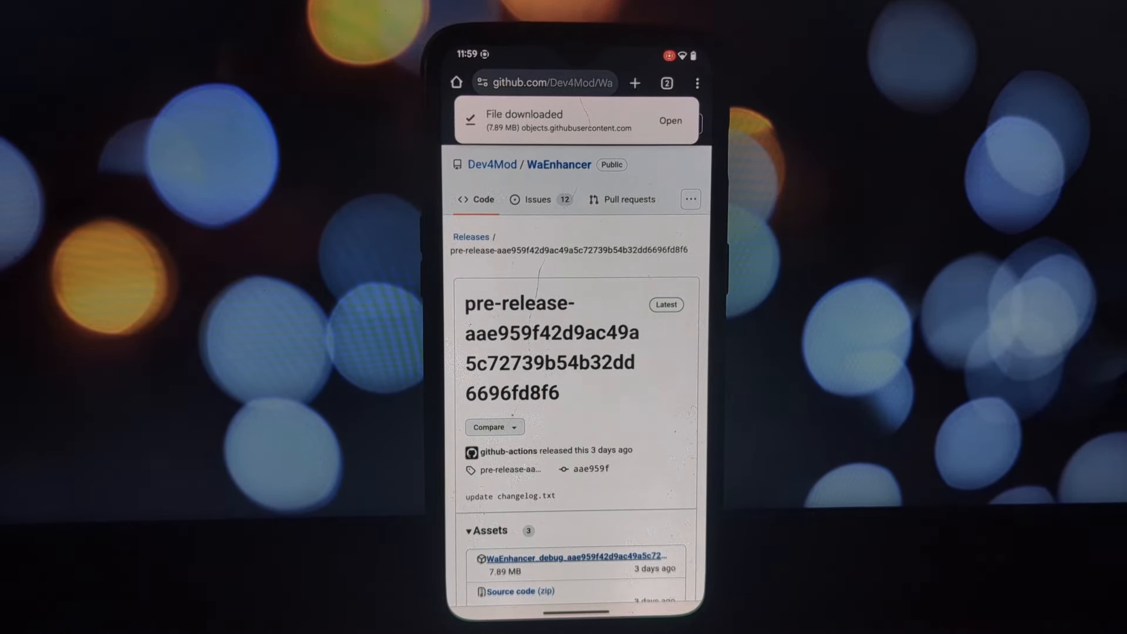
{"action": "left_click", "coordinate": [670, 120]}
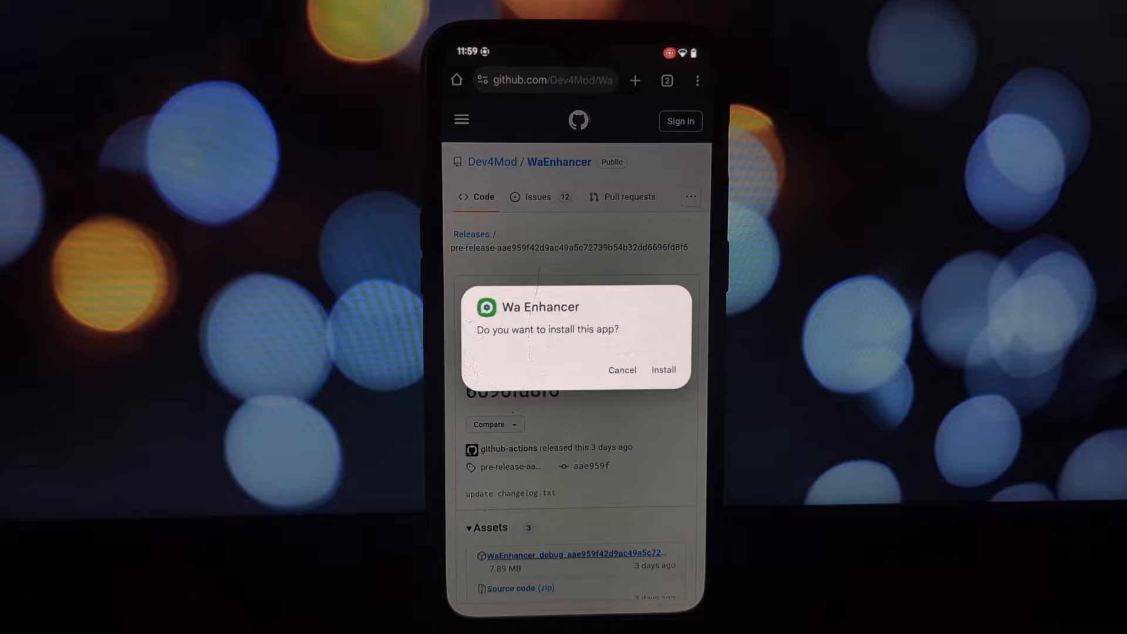
{"action": "left_click", "coordinate": [664, 370]}
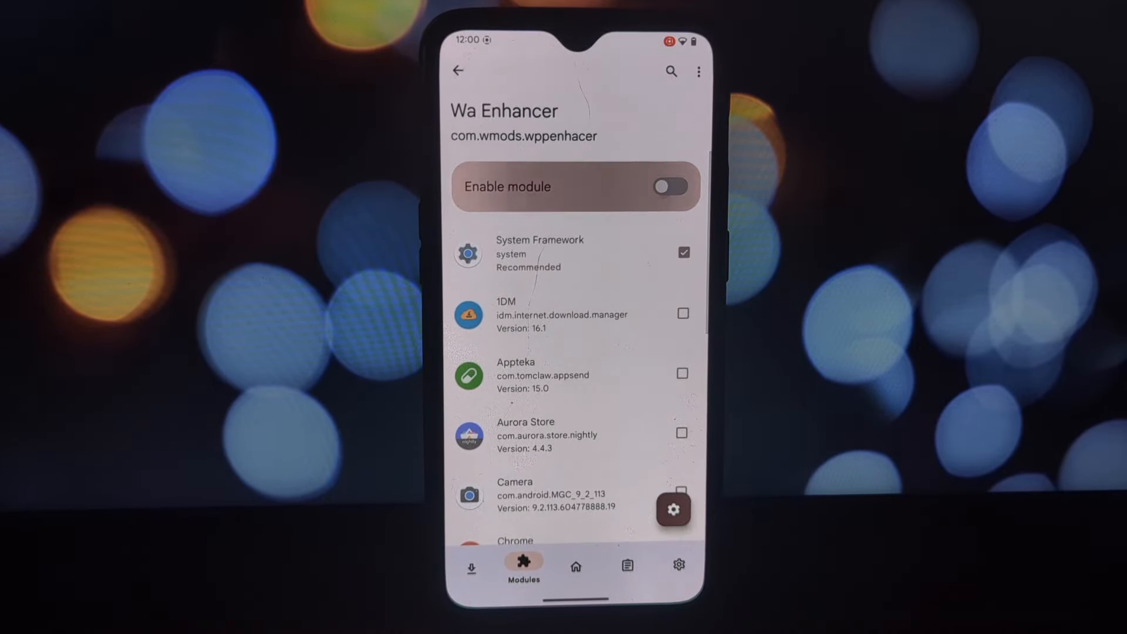
Step: Enable the Wa Enhancer module in LSPosed, confirm it under Modules, and launch the app
{"action": "left_click", "coordinate": [576, 559]}
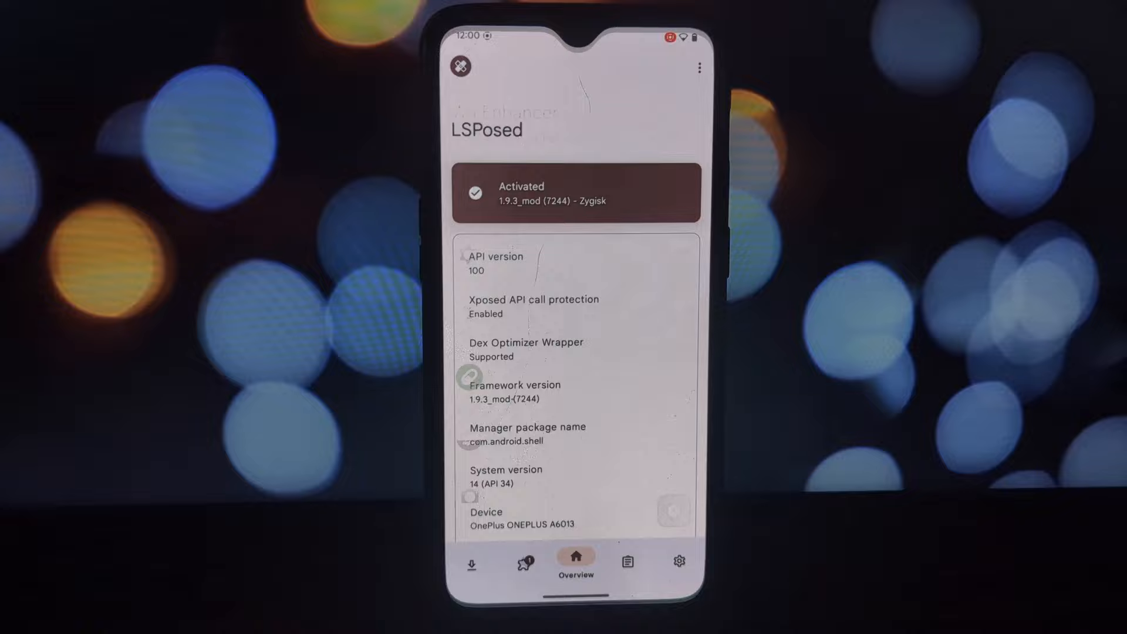
{"action": "left_click", "coordinate": [524, 559]}
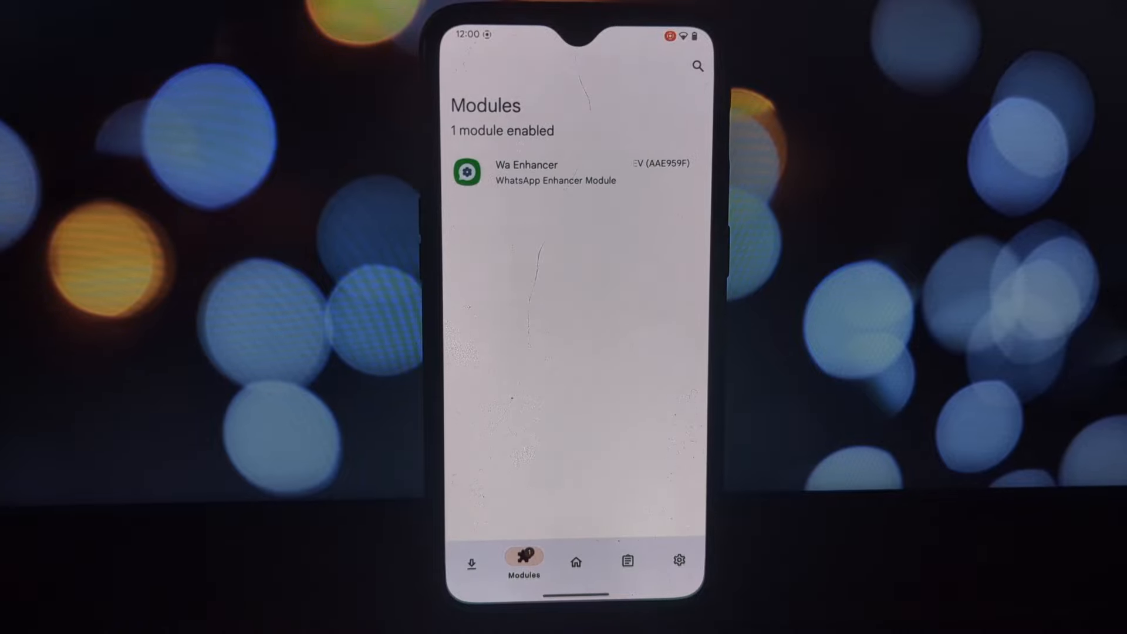
{"action": "left_click", "coordinate": [554, 173]}
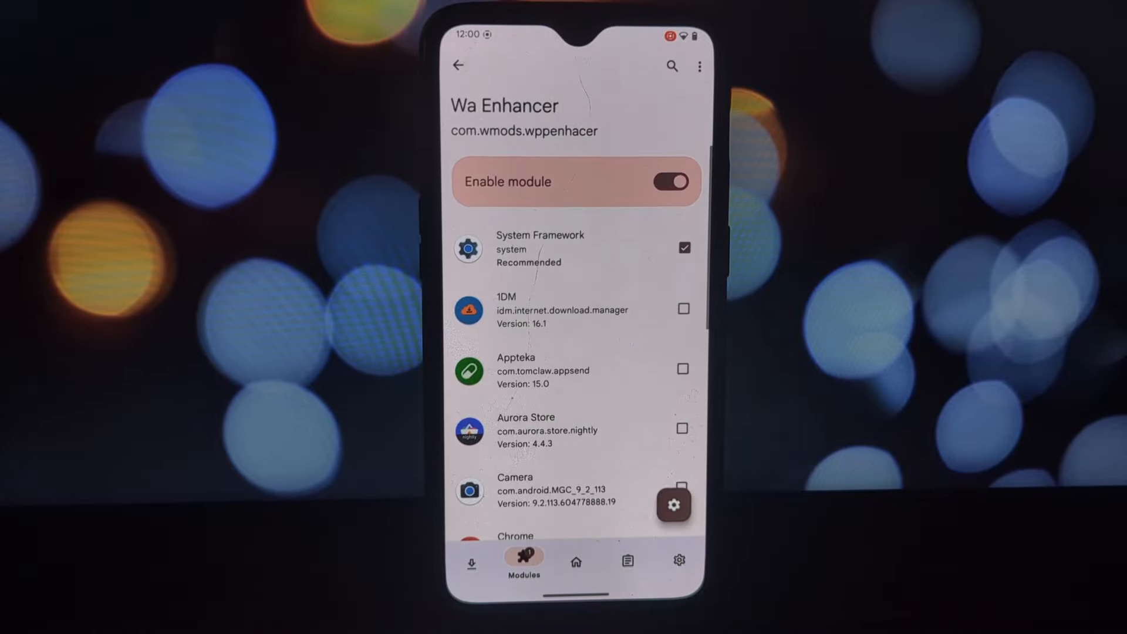
{"action": "left_click", "coordinate": [674, 505]}
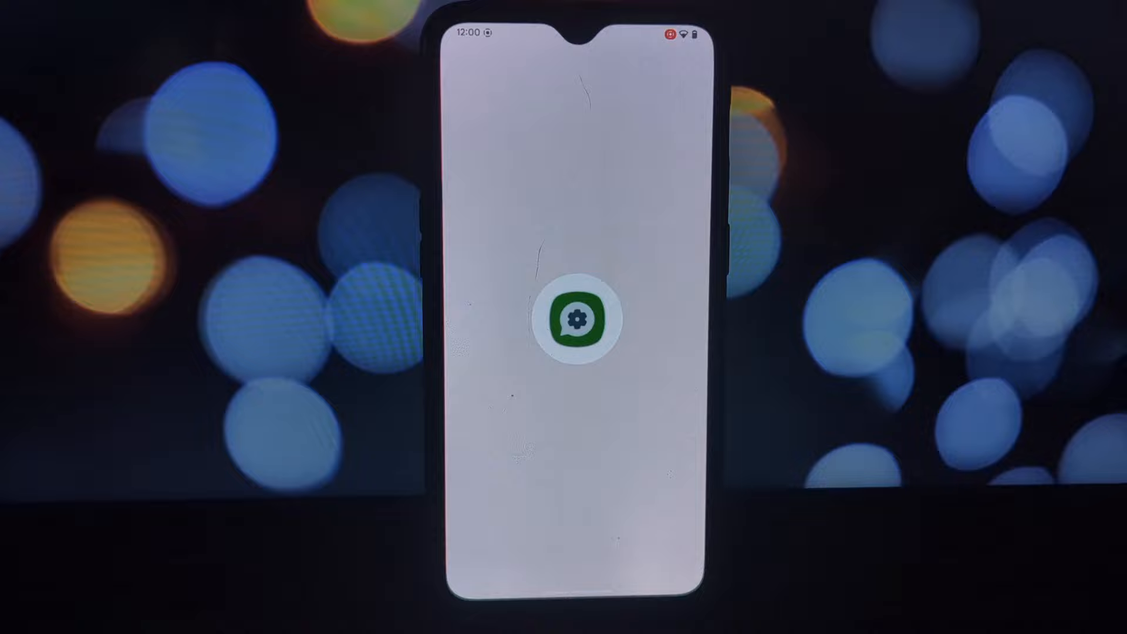
Step: Confirm the Home tab shows Module Enabled for 1.3.1-DEV and supported WhatsApp versions
{"action": "left_click", "coordinate": [579, 321]}
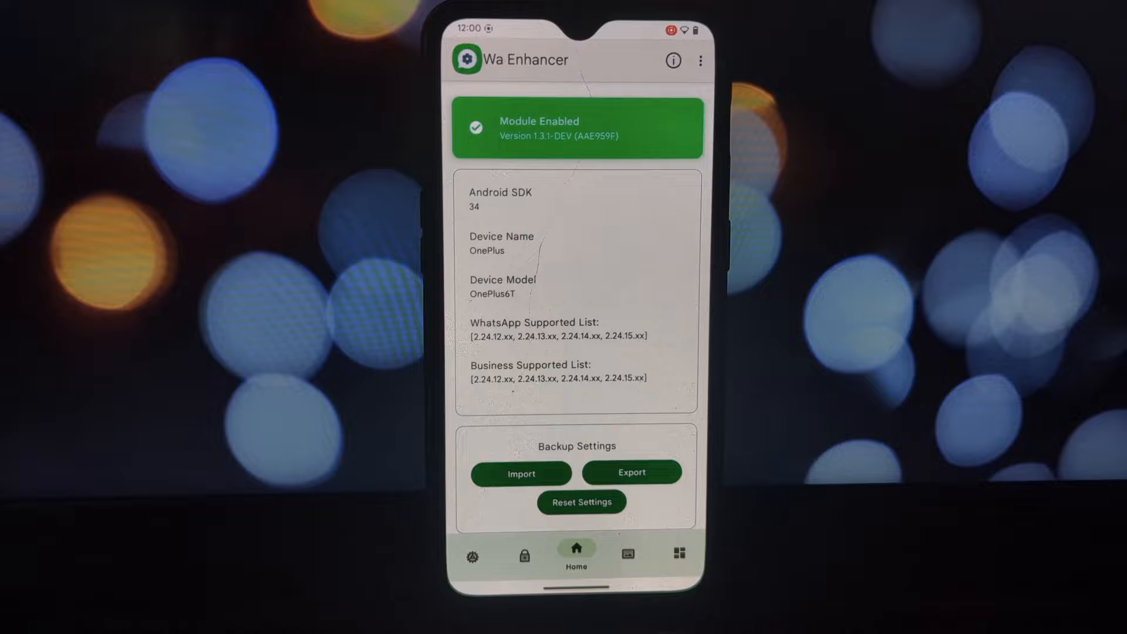
Step: Browse Privacy options like Freeze Last Seen, Hide Blue Ticks and Block Calls
{"action": "left_click", "coordinate": [524, 553]}
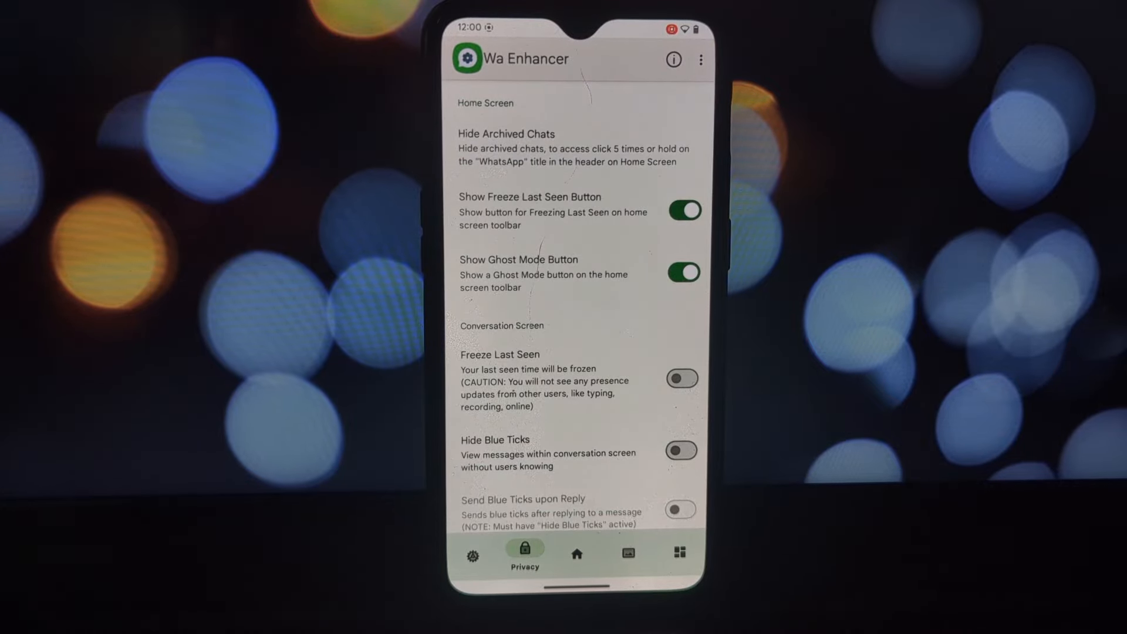
{"action": "scroll", "scroll_direction": "down", "scroll_amount": 3}
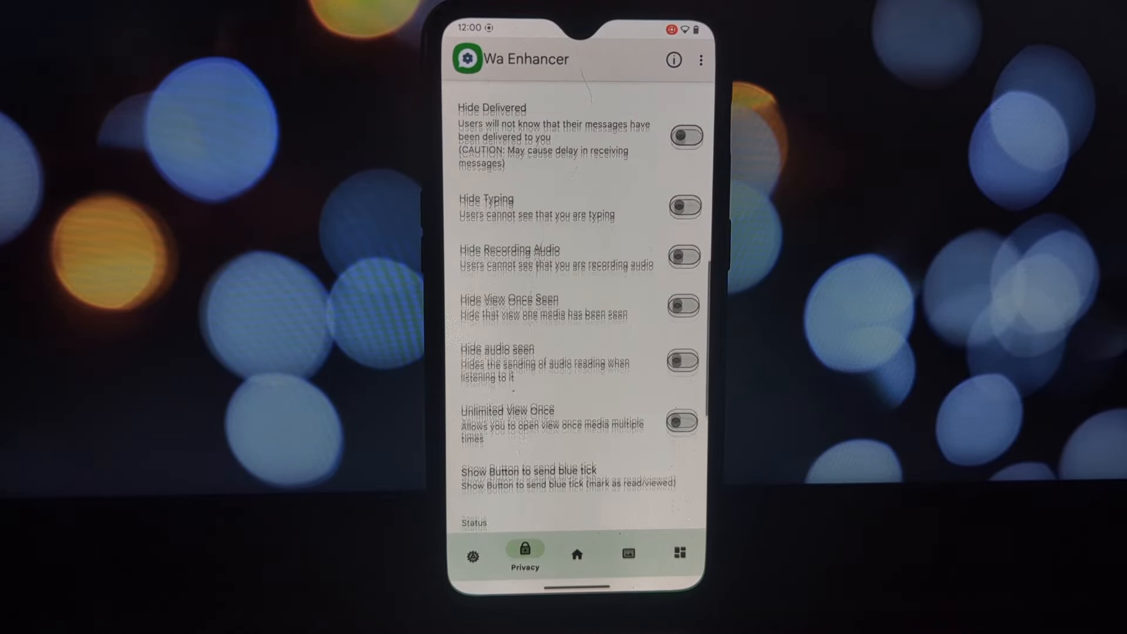
{"action": "scroll", "scroll_direction": "down", "scroll_amount": 3}
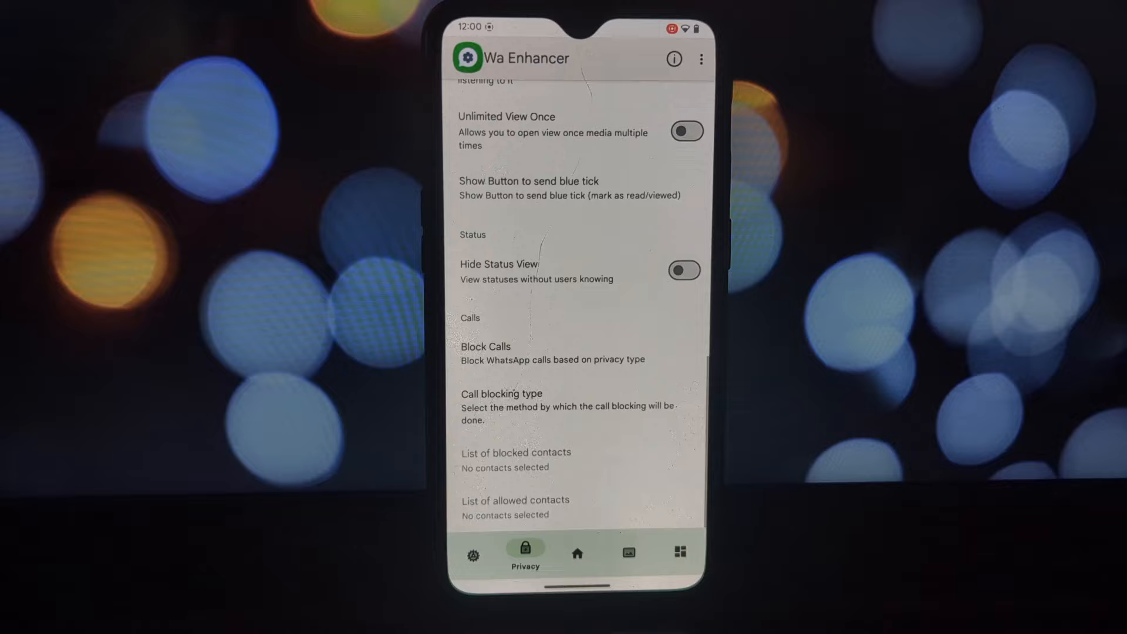
{"action": "left_click", "coordinate": [472, 553]}
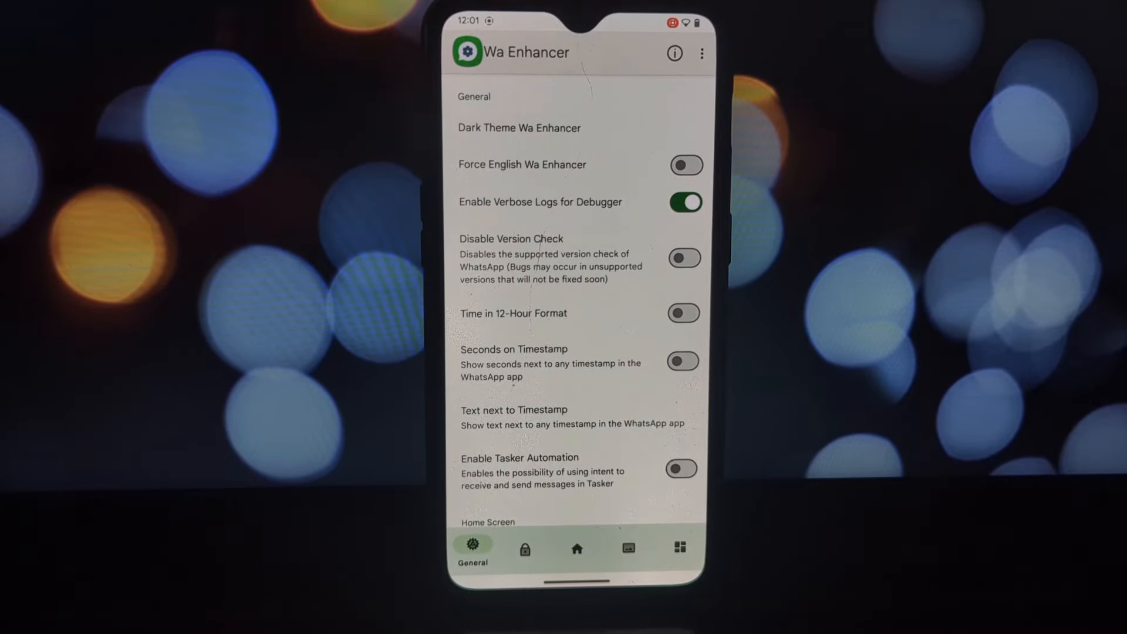
Step: Scroll through all General tab options before moving to the Media settings
{"action": "scroll", "scroll_direction": "down", "scroll_amount": 3}
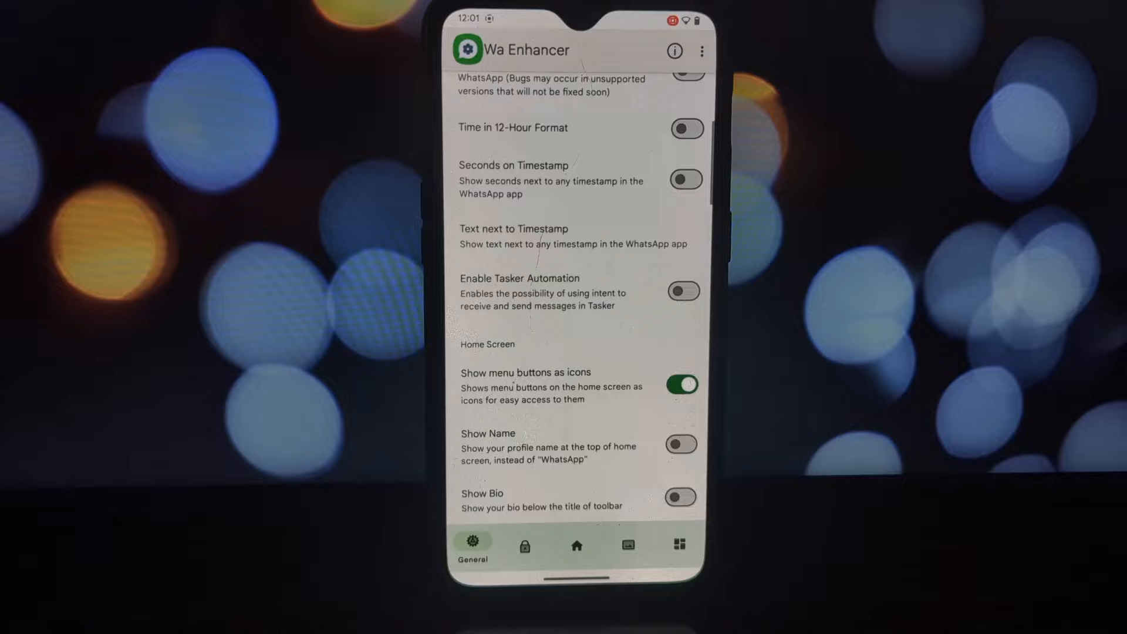
{"action": "scroll", "scroll_direction": "down", "scroll_amount": 3}
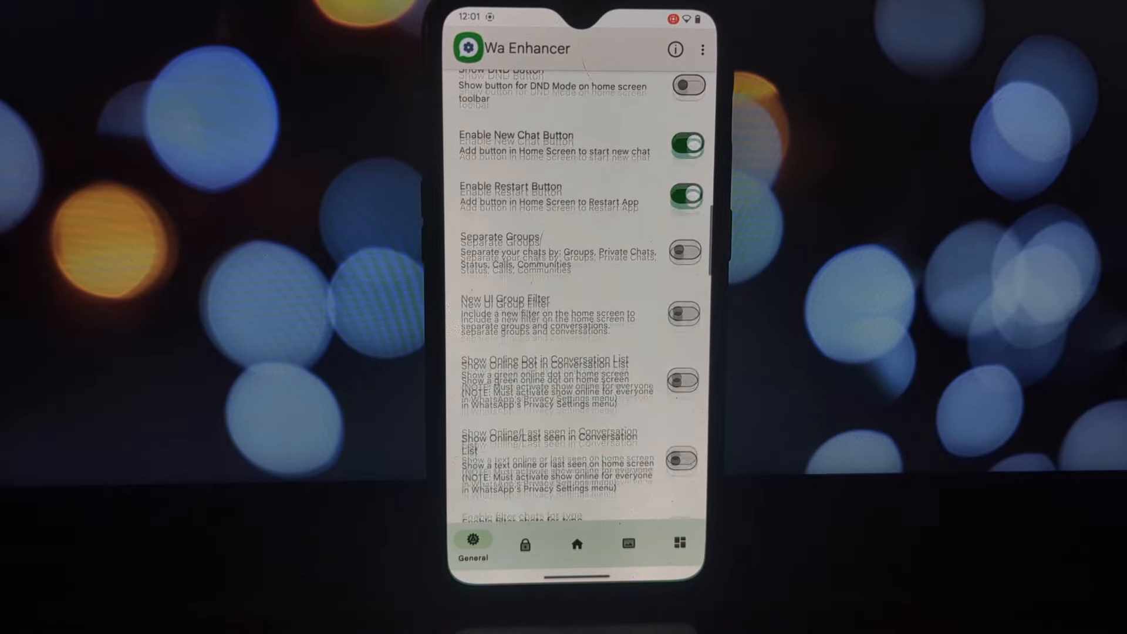
{"action": "scroll", "scroll_direction": "down", "scroll_amount": 3}
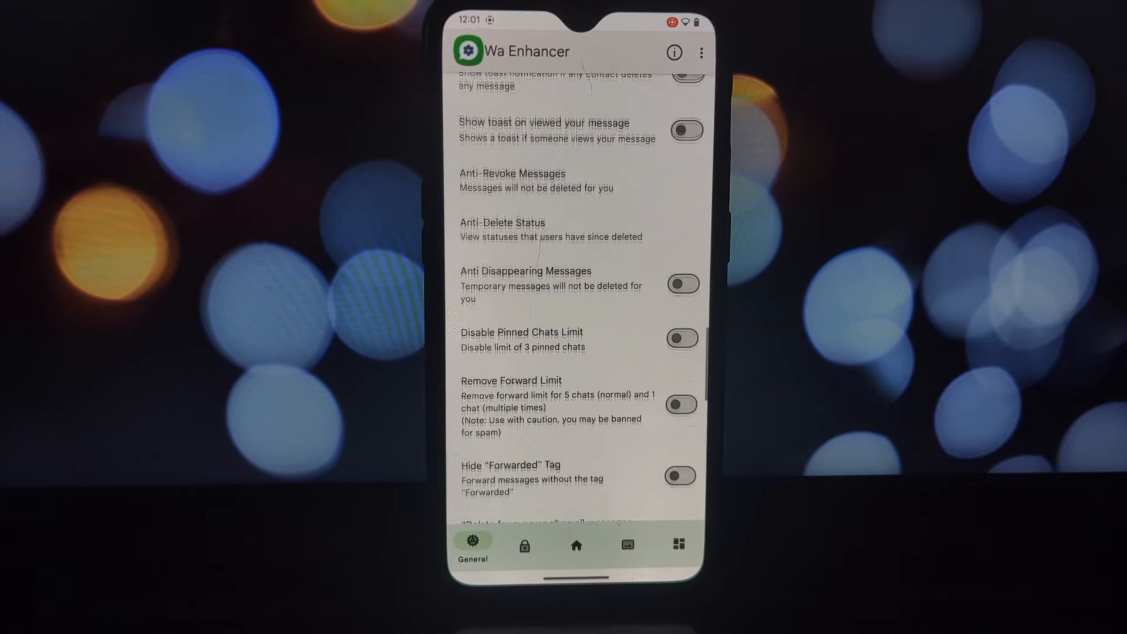
{"action": "scroll", "scroll_direction": "down", "scroll_amount": 3}
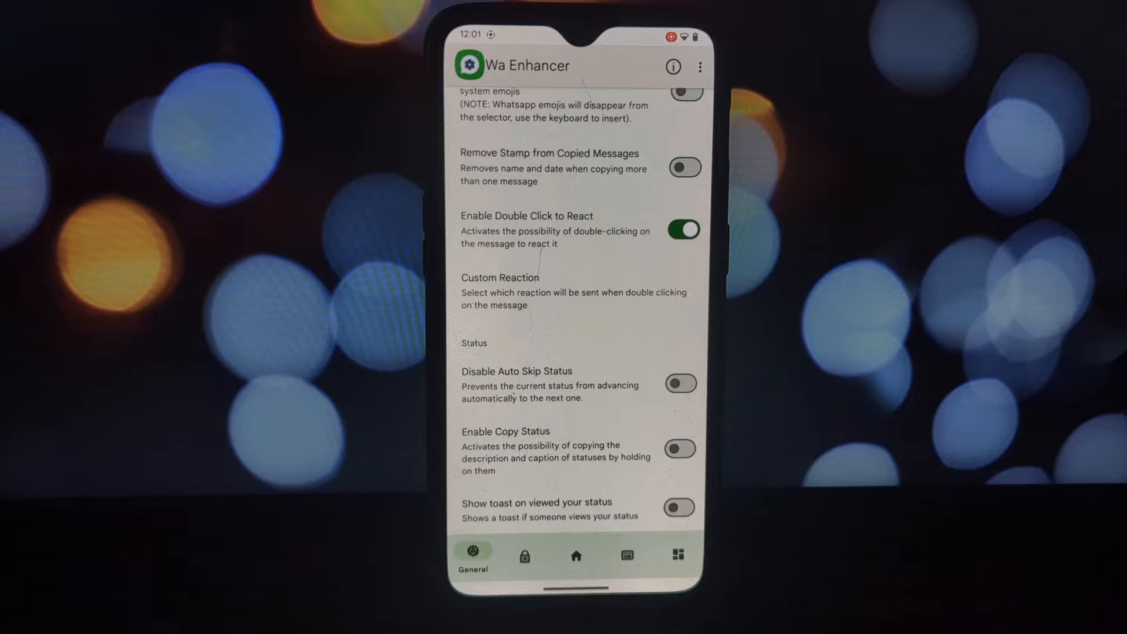
{"action": "left_click", "coordinate": [627, 558]}
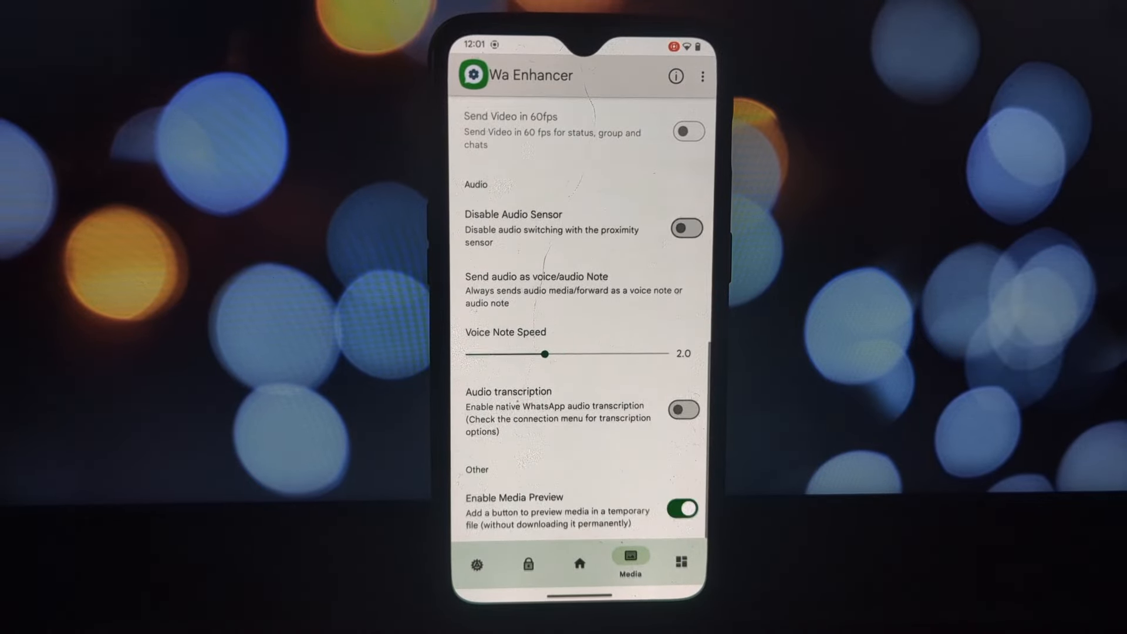
Step: Scroll Customization from colour and theme options down to Hide Channels and Vertical Status
{"action": "left_click", "coordinate": [682, 554]}
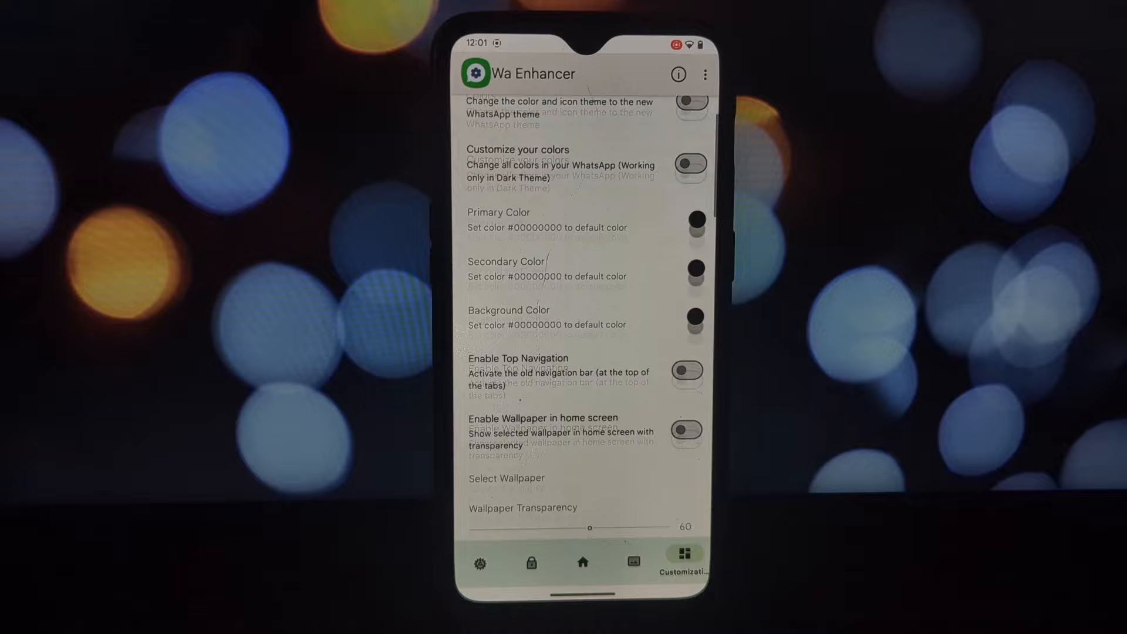
{"action": "scroll", "scroll_direction": "down", "scroll_amount": 3}
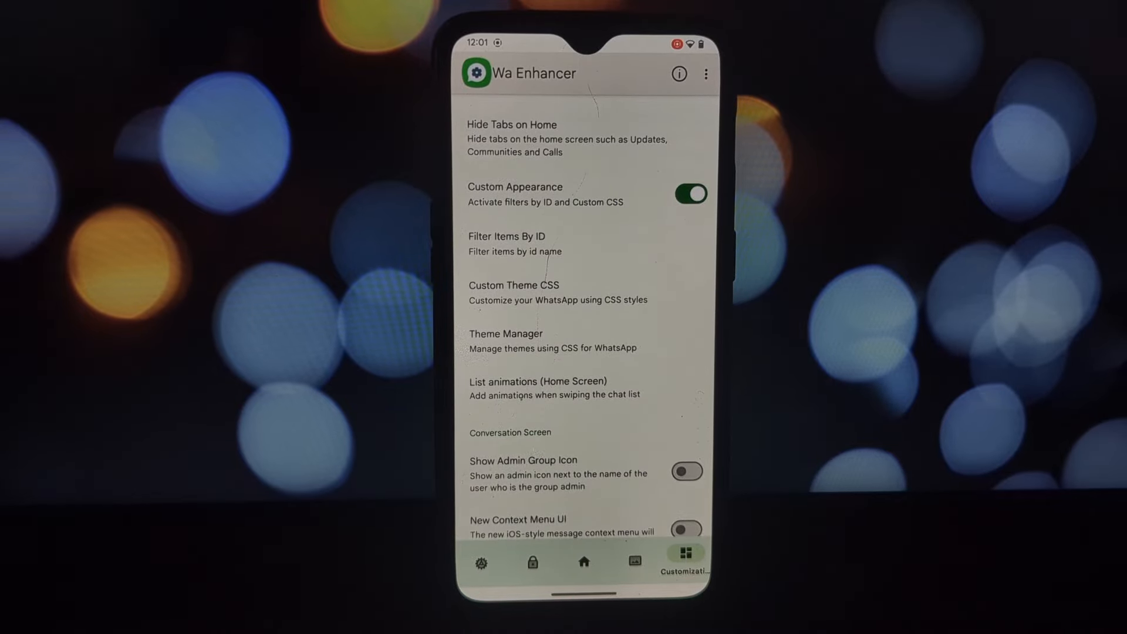
{"action": "scroll", "scroll_direction": "down", "scroll_amount": 3}
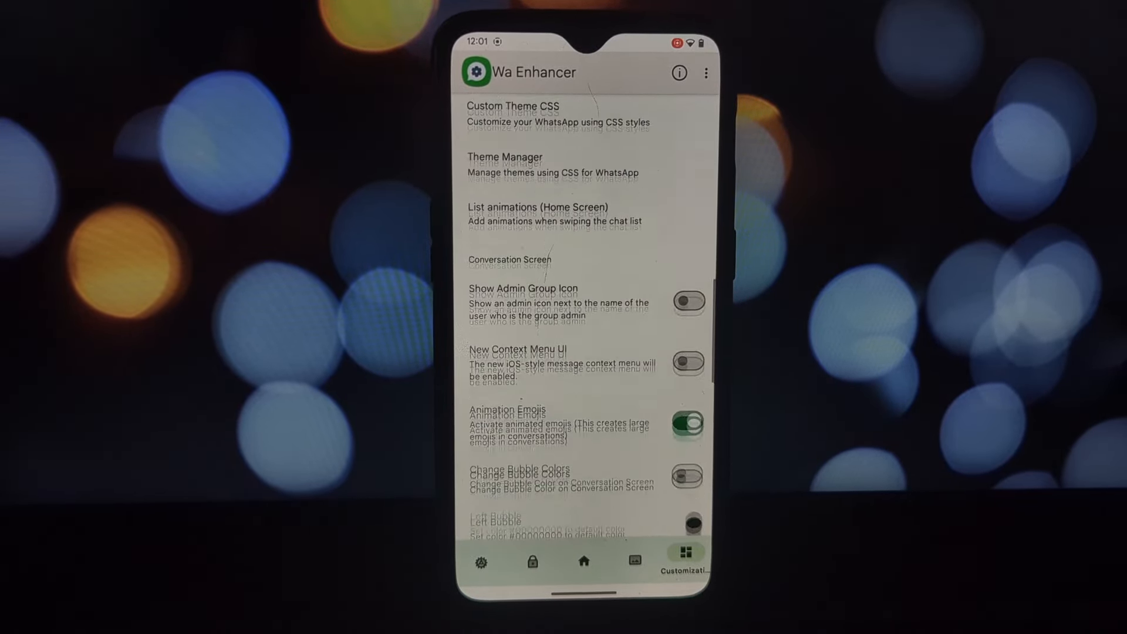
{"action": "scroll", "scroll_direction": "down", "scroll_amount": 3}
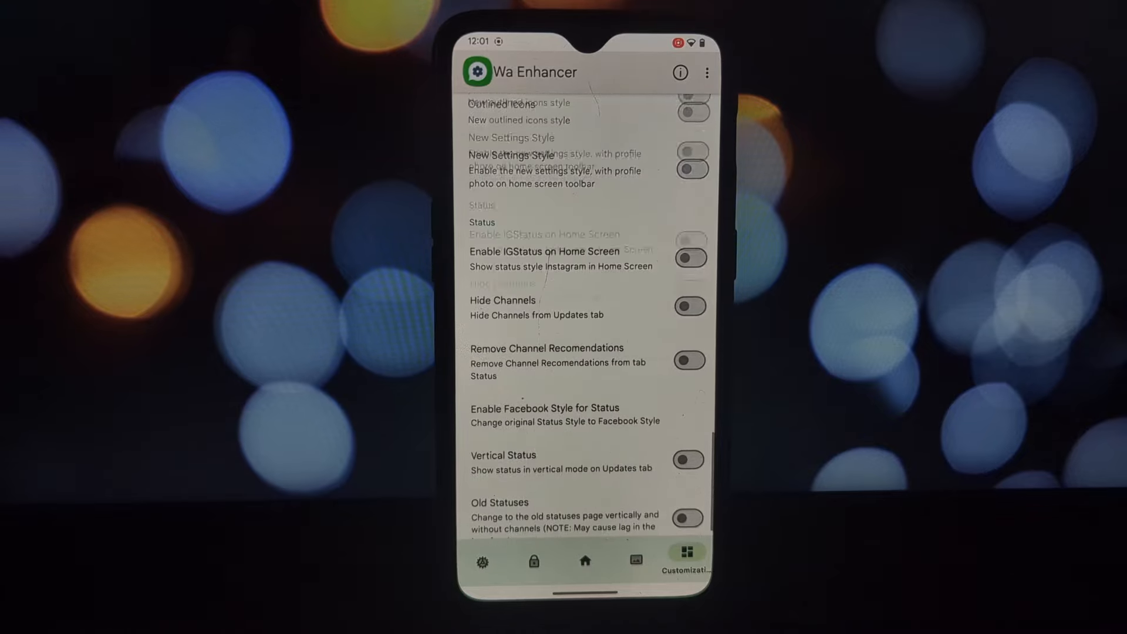